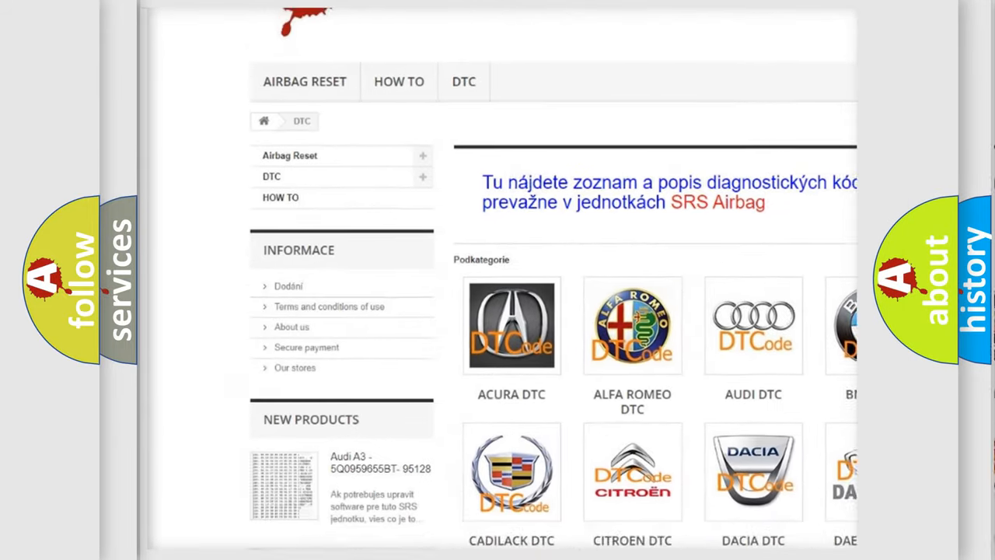
{"action": "scroll", "scroll_direction": "down", "scroll_amount": 3}
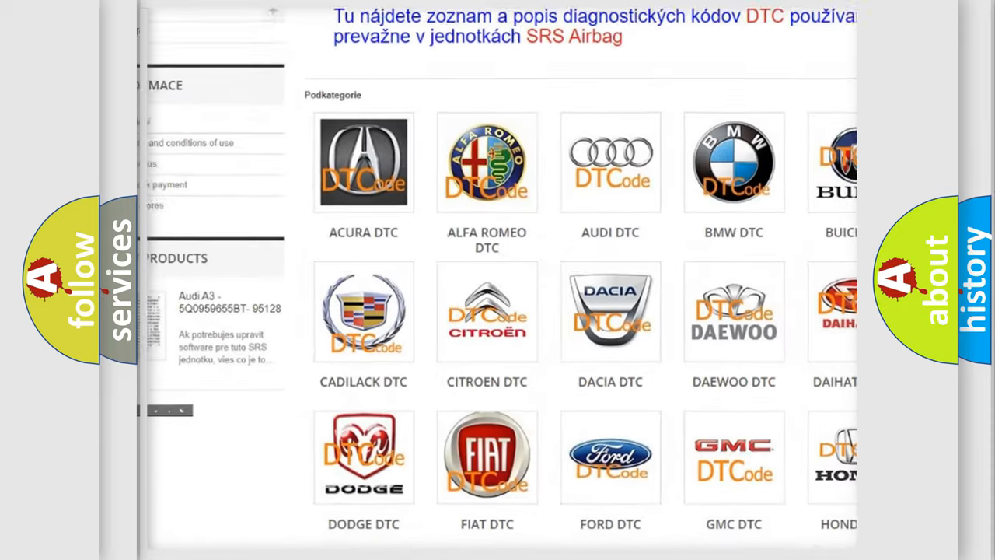
{"action": "scroll", "scroll_direction": "down", "scroll_amount": 3}
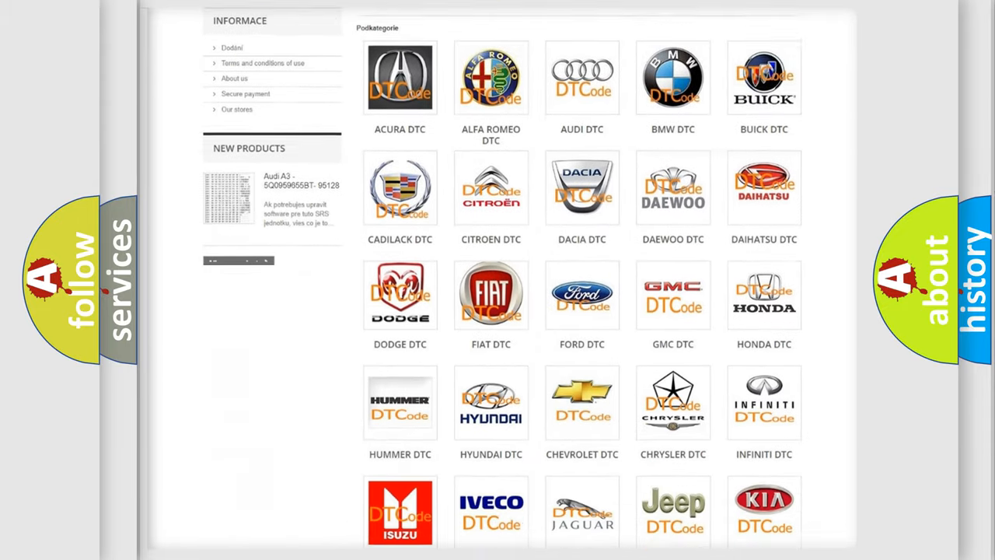
{"action": "scroll", "scroll_direction": "down", "scroll_amount": 3}
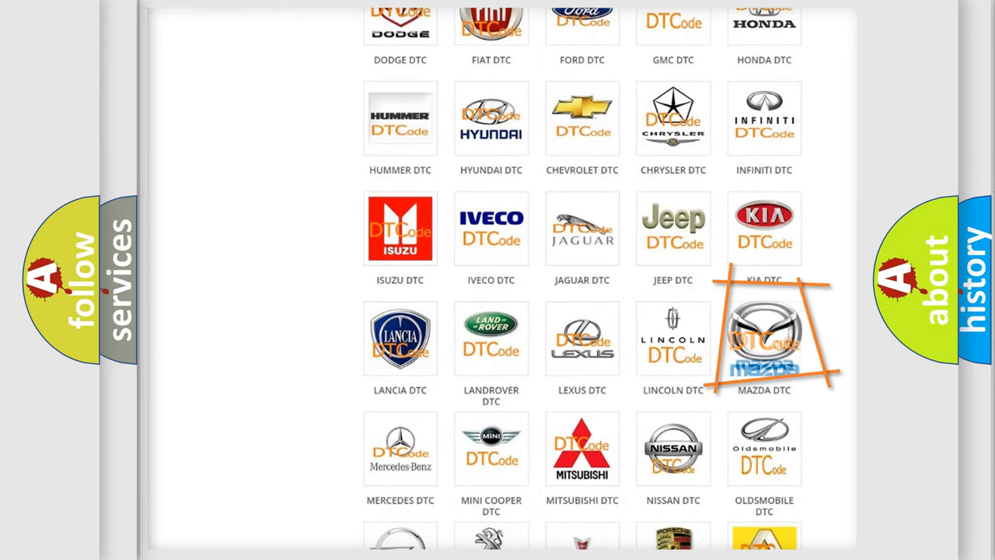